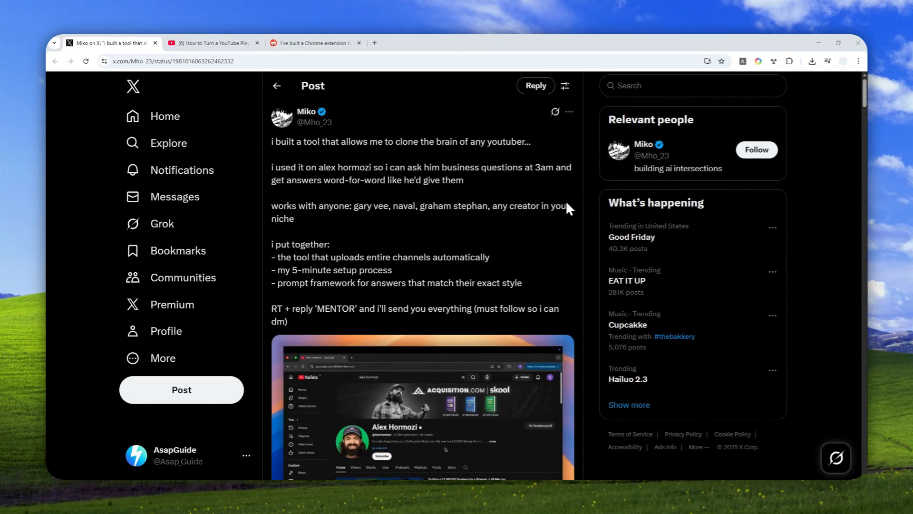
mouse_move(356, 132)
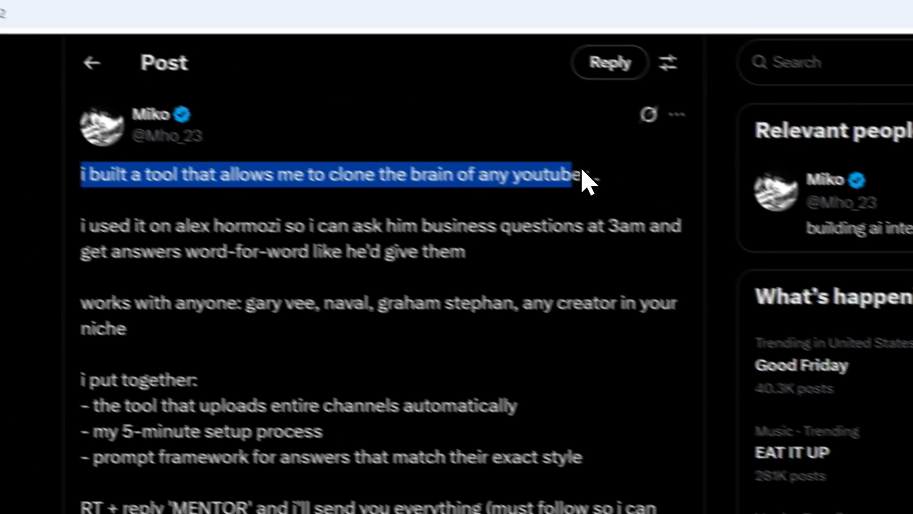
Scroll through the current page and select an item on it.
scroll(down, 3)
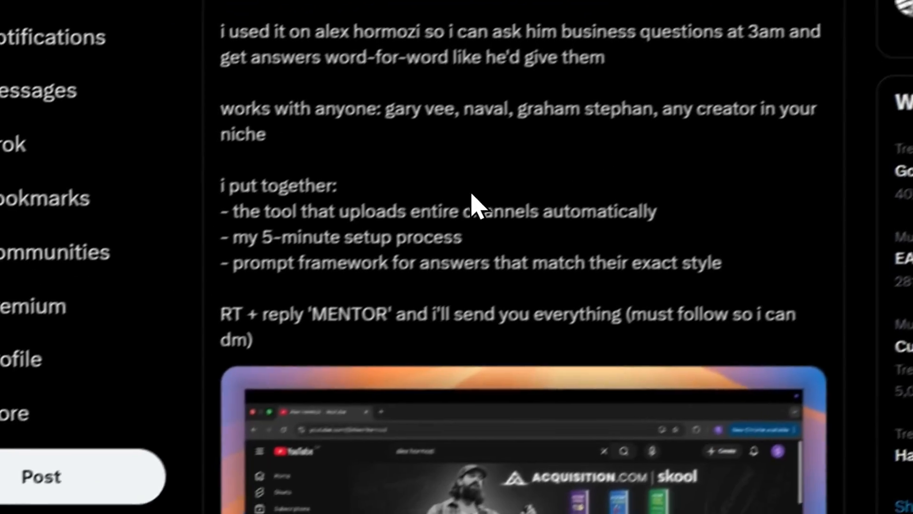
scroll(down, 3)
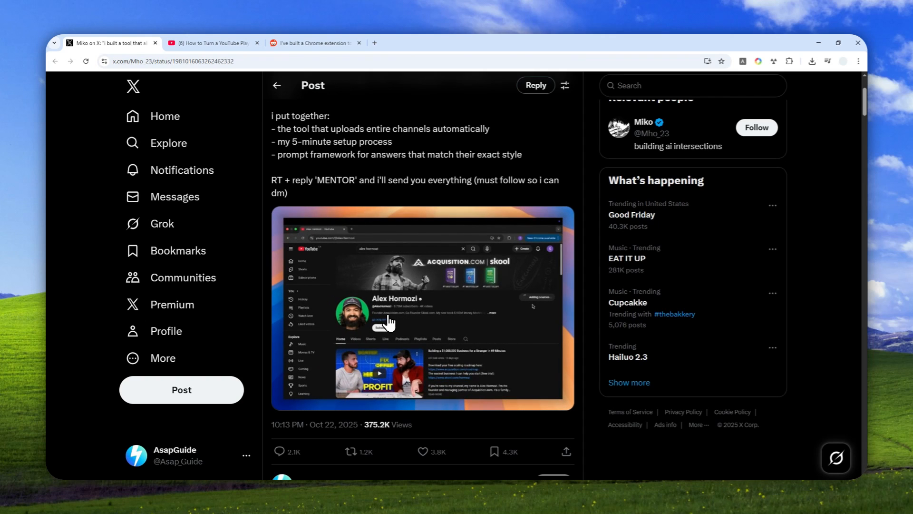
click(387, 321)
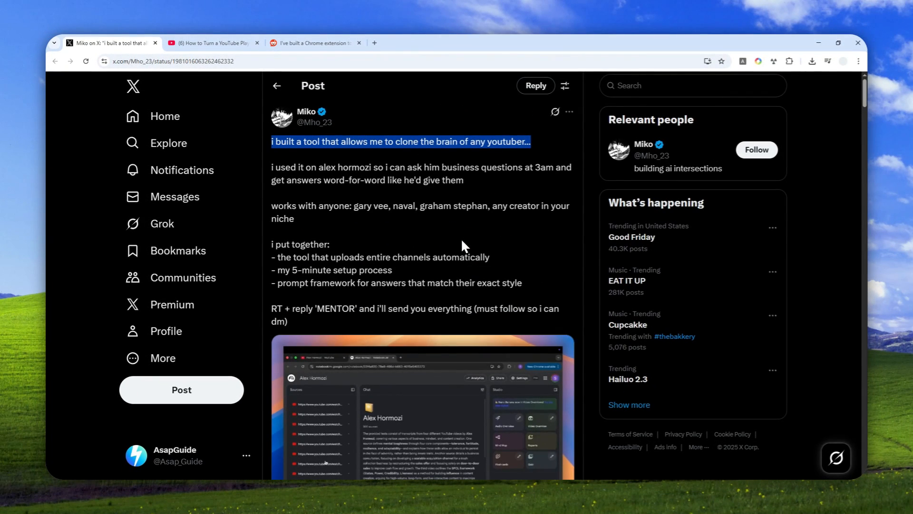
mouse_move(416, 226)
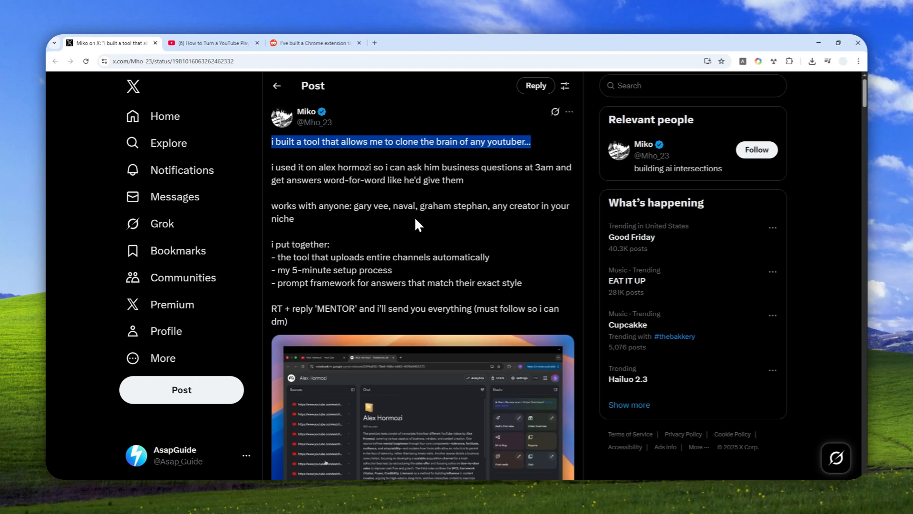
mouse_move(368, 241)
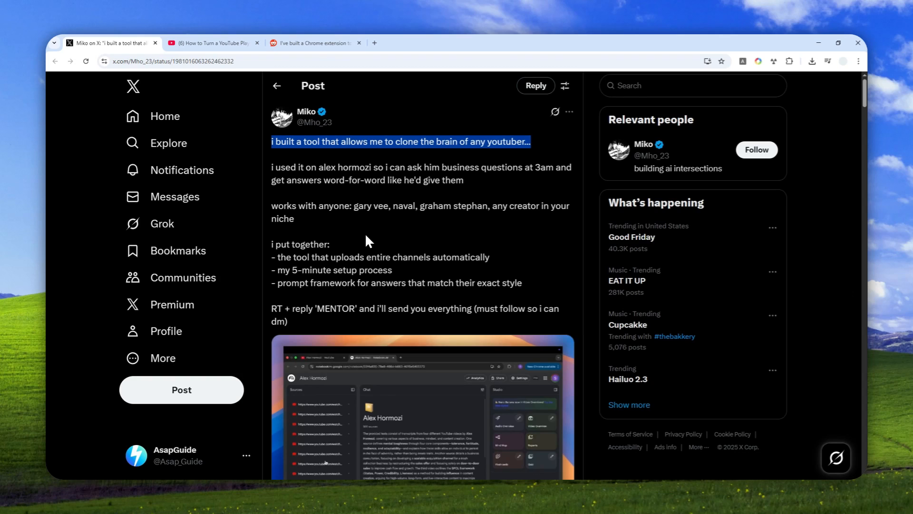
mouse_move(388, 228)
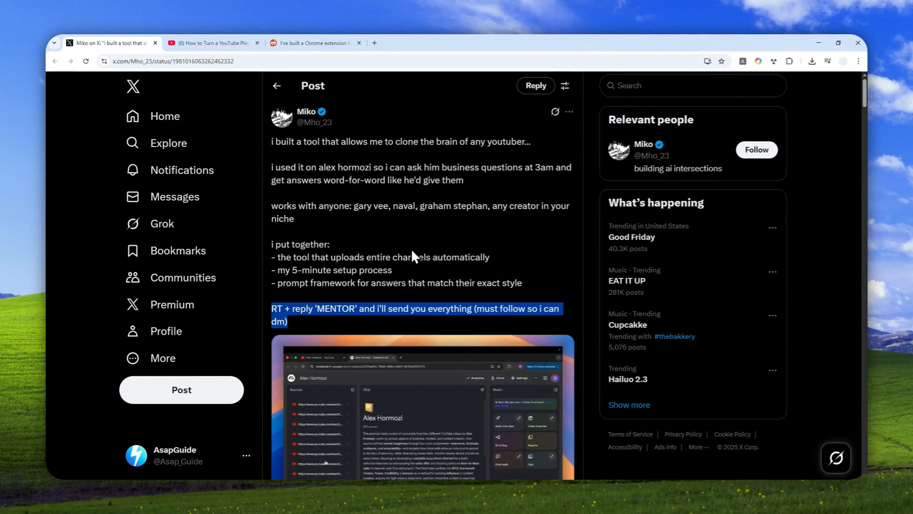
scroll(down, 3)
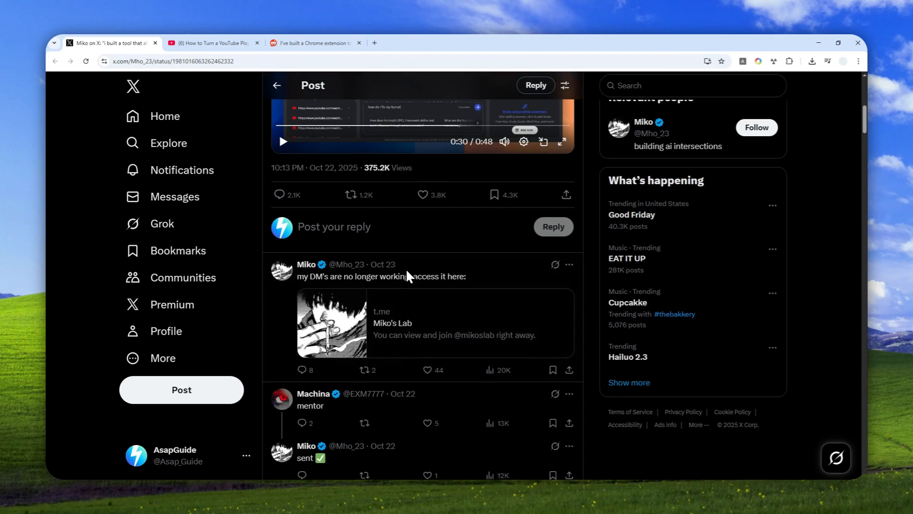
mouse_move(382, 313)
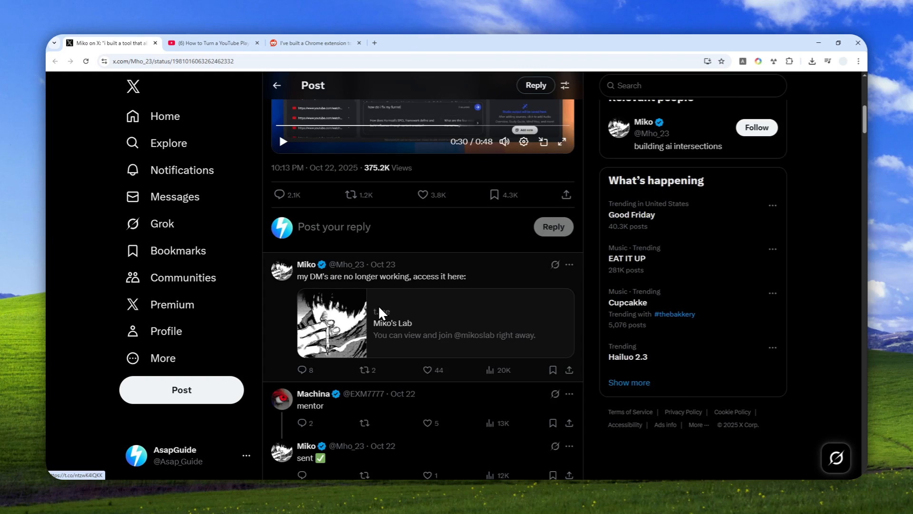
scroll(up, 3)
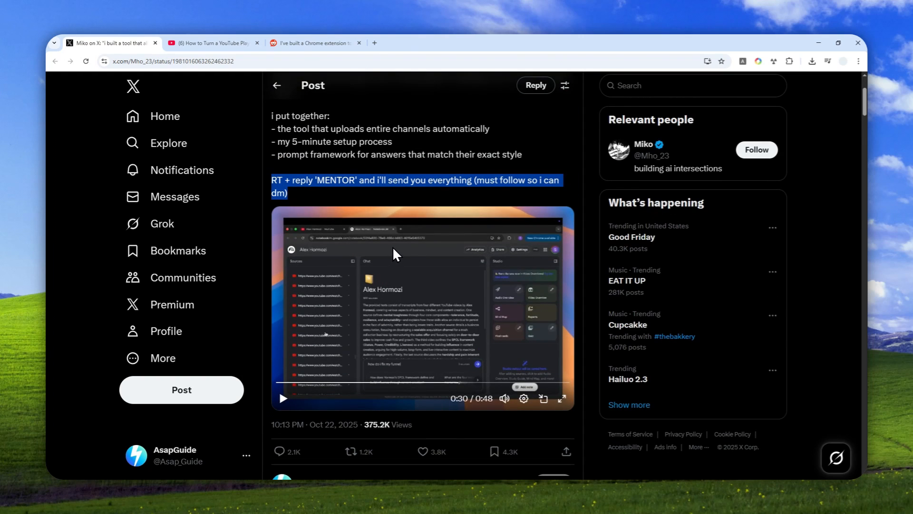
scroll(up, 3)
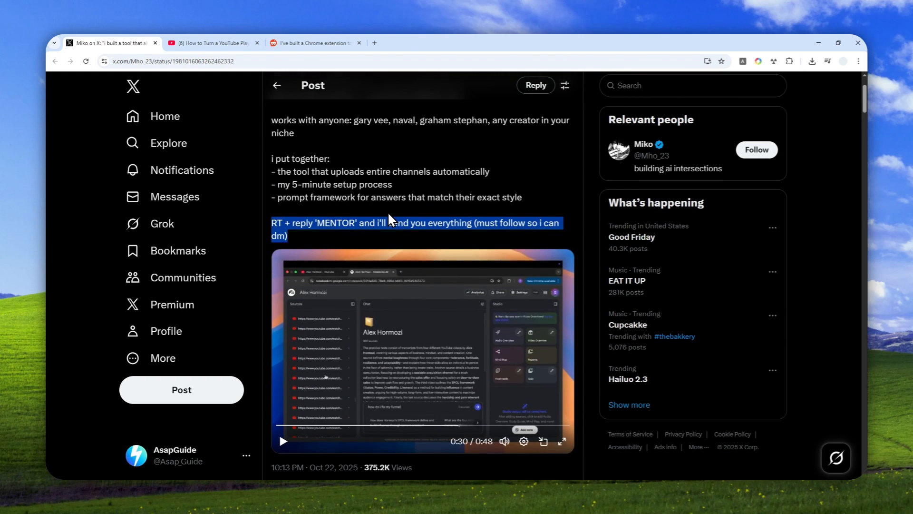
mouse_move(388, 231)
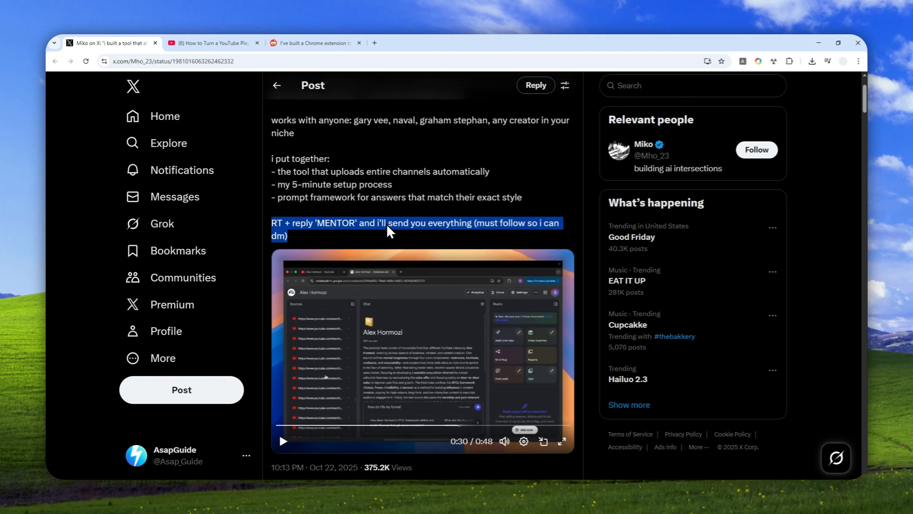
scroll(up, 3)
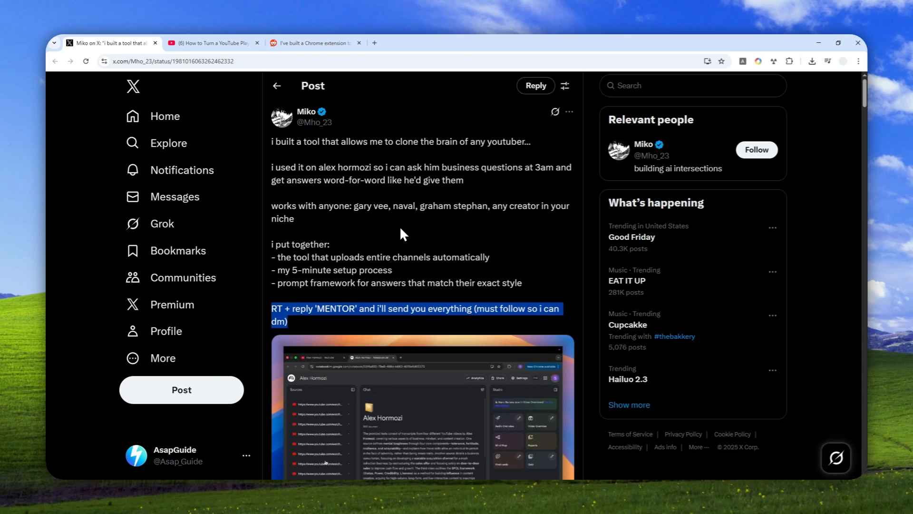
mouse_move(416, 219)
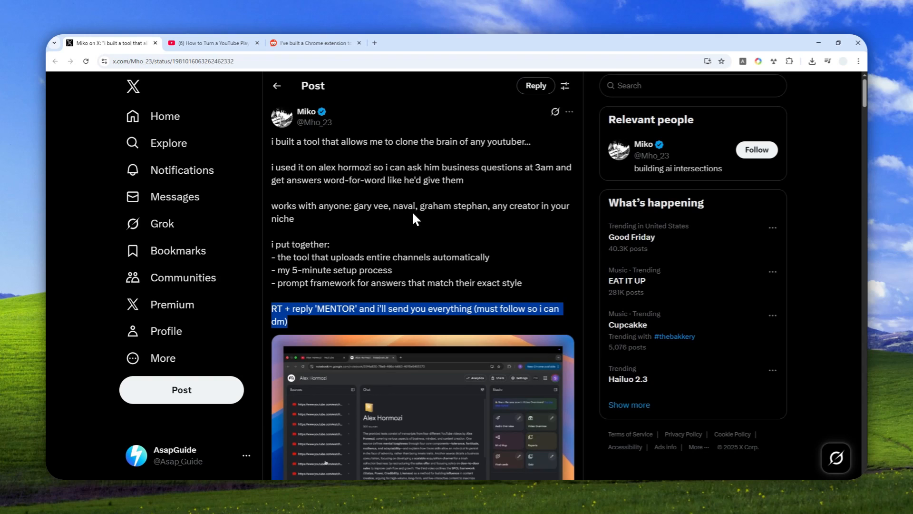
mouse_move(289, 162)
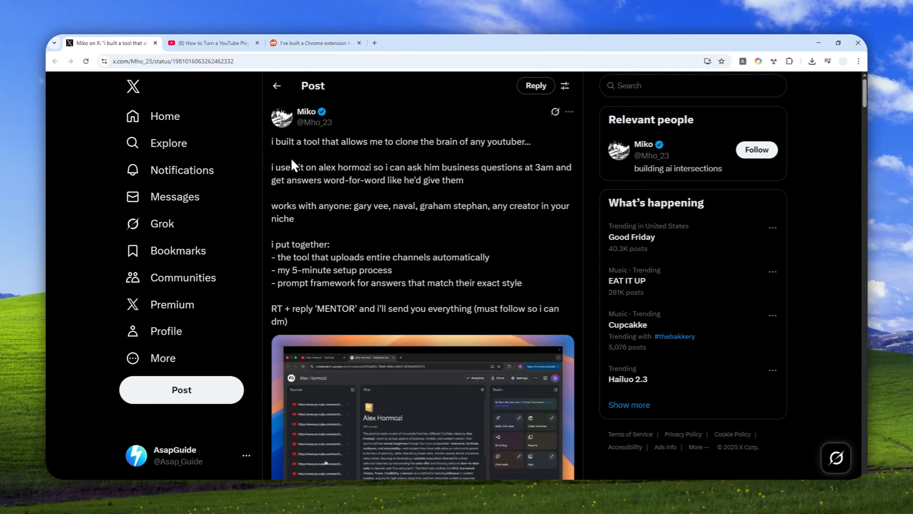
mouse_move(214, 43)
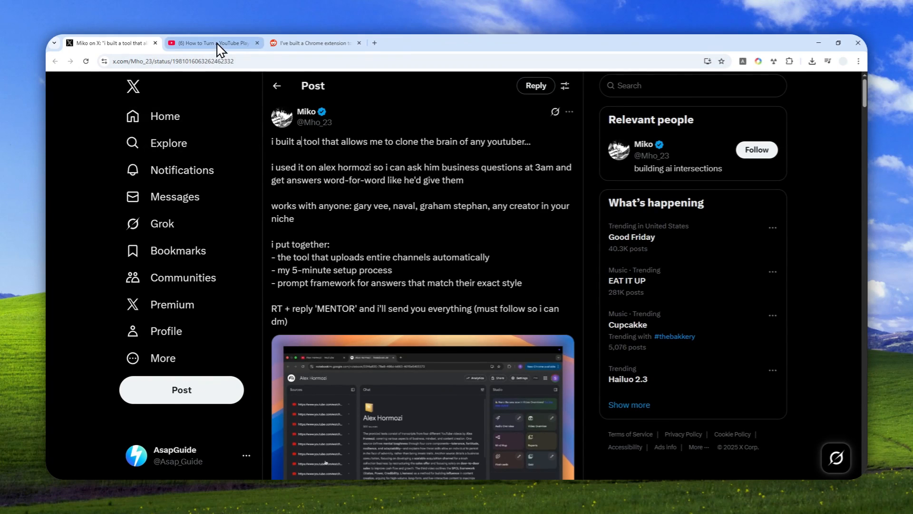
Glance at the NotebookLM playlist tutorial video, then bring up the Reddit extension post.
click(212, 42)
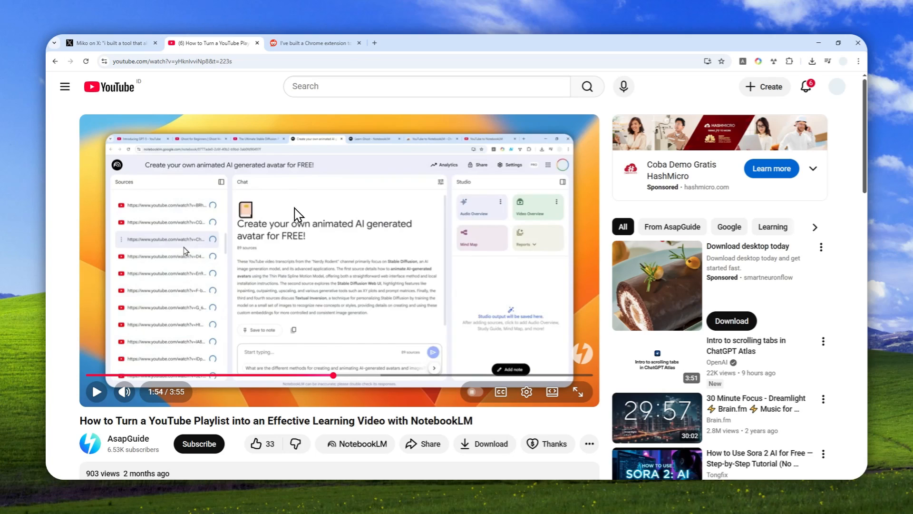
click(315, 43)
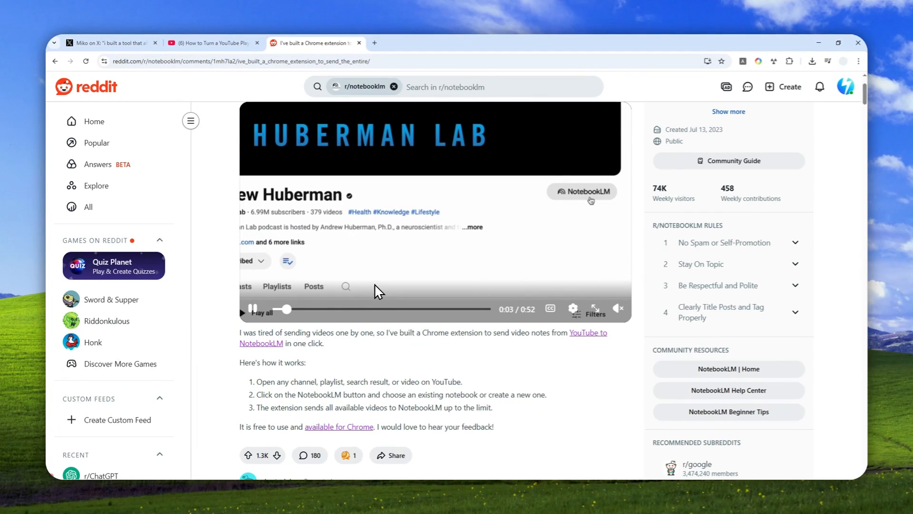
Open the 'available for Chrome' link to the extension's Chrome Web Store listing.
click(582, 191)
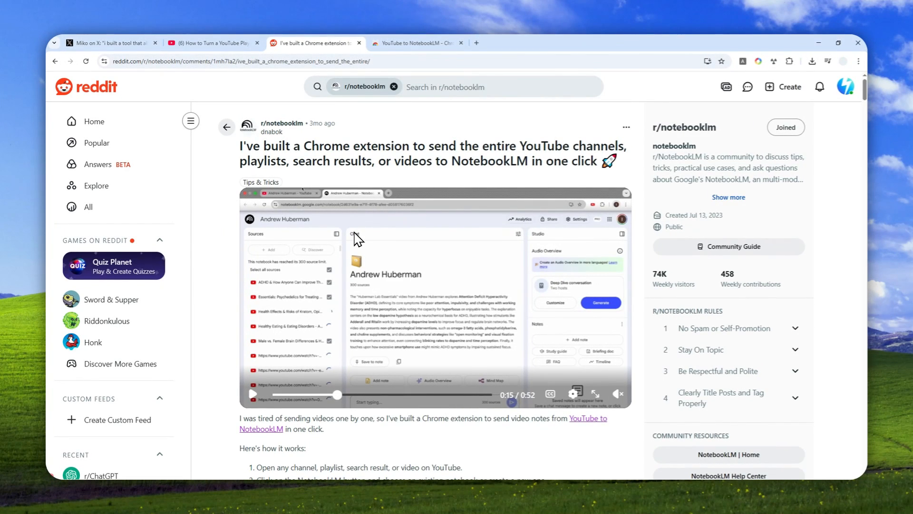
mouse_move(373, 282)
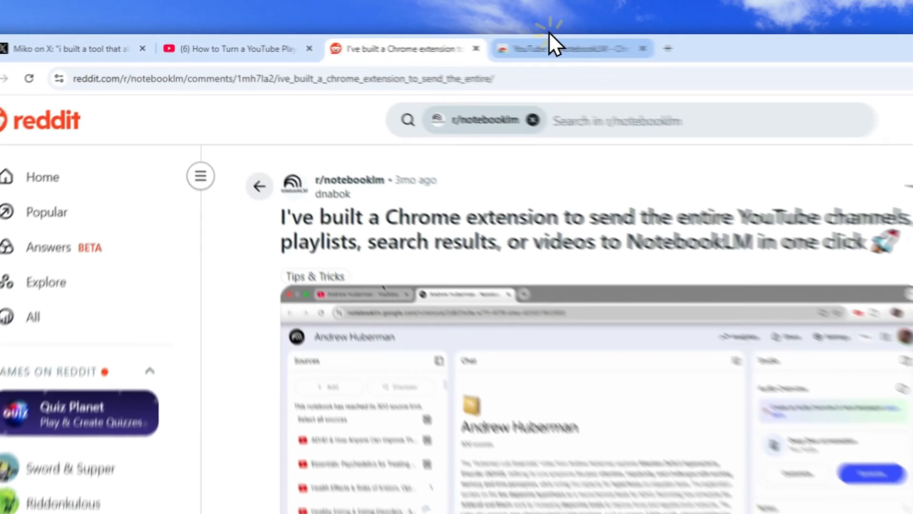
Install the YouTube to NotebookLM extension via Add to Chrome and confirm Add extension.
click(571, 48)
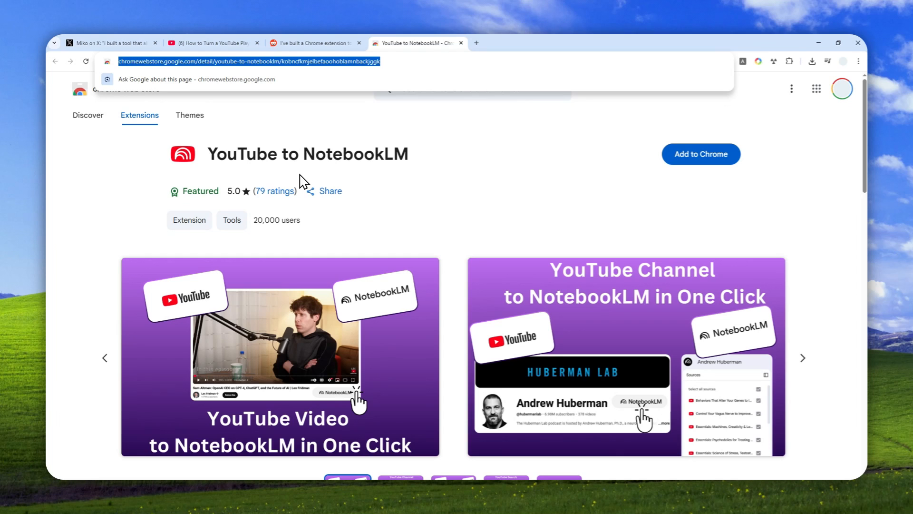
mouse_move(298, 181)
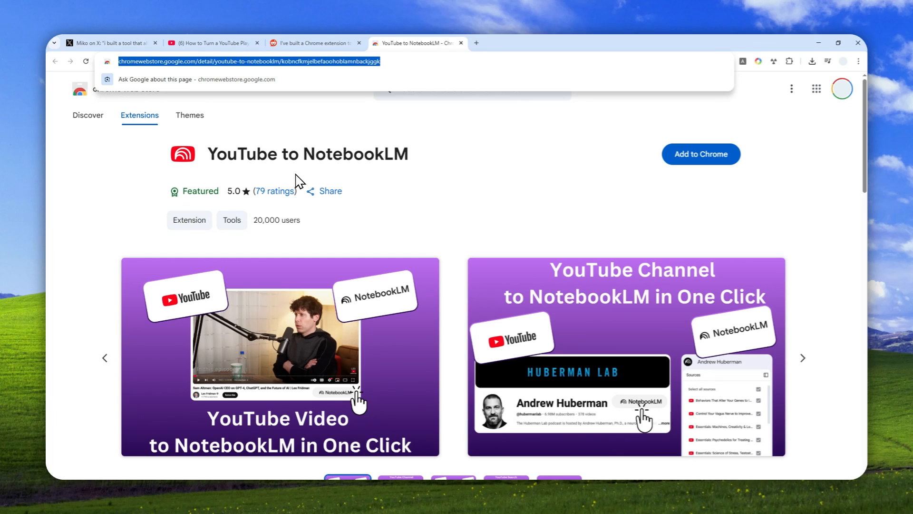
mouse_move(412, 203)
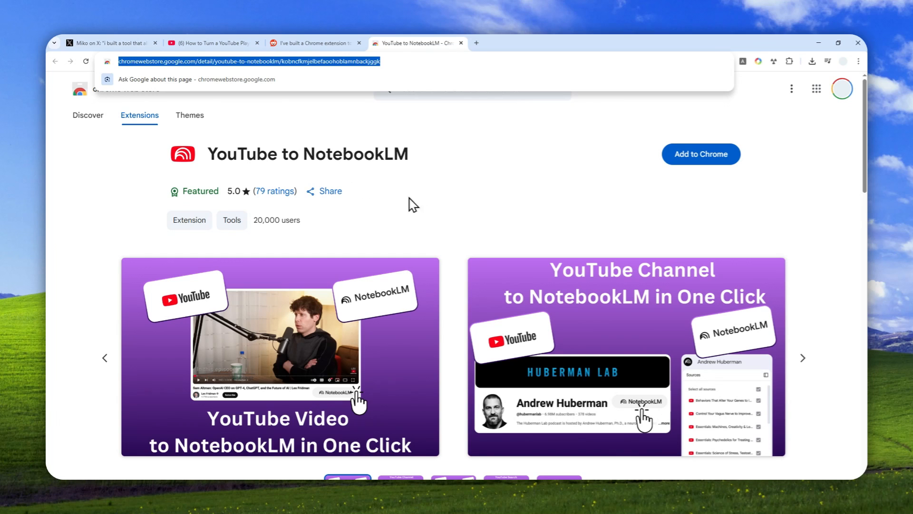
click(701, 154)
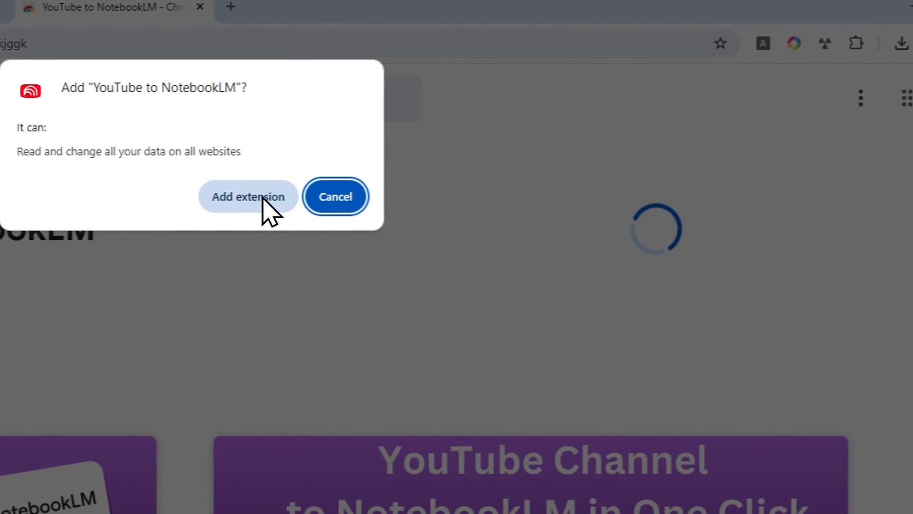
click(247, 196)
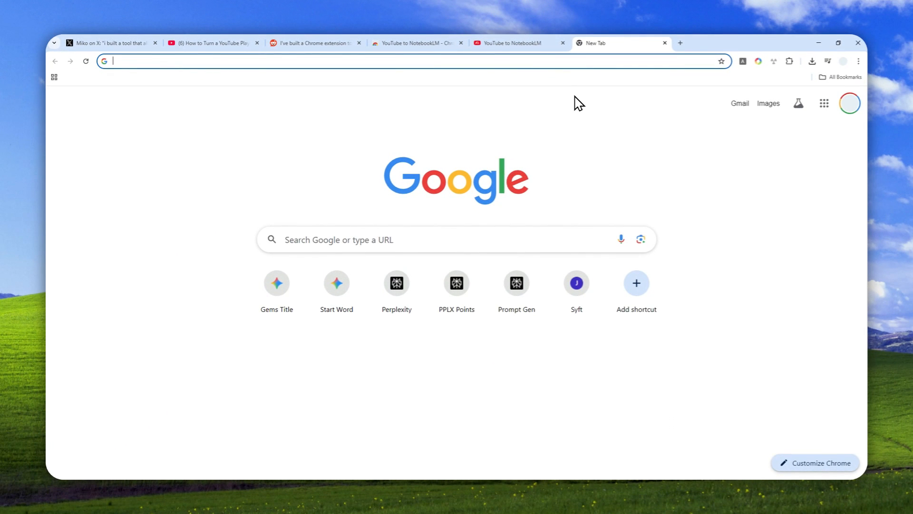
text(https://www.youtube.com/@AlexHormozi/videos)
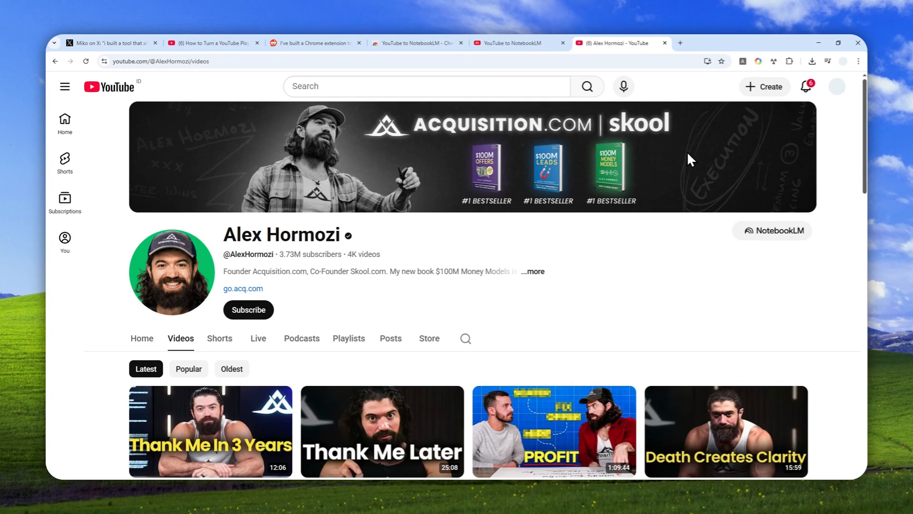
mouse_move(772, 238)
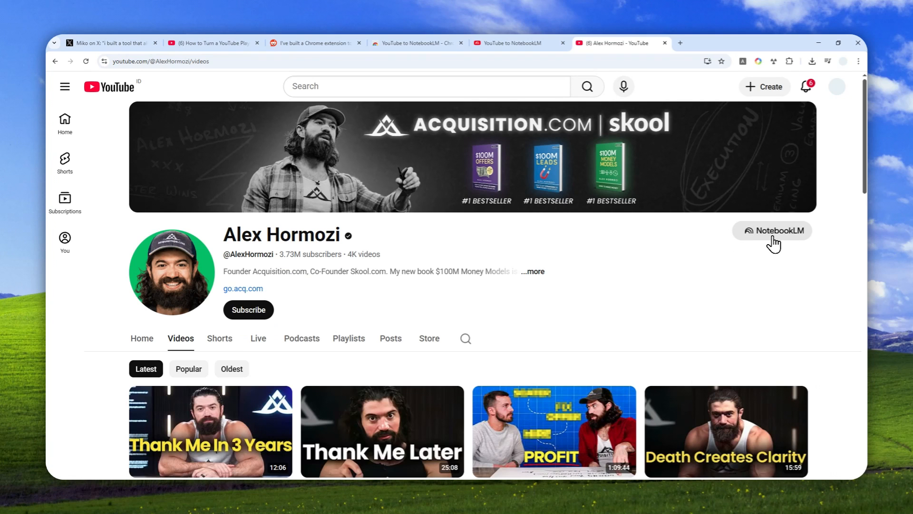
click(771, 230)
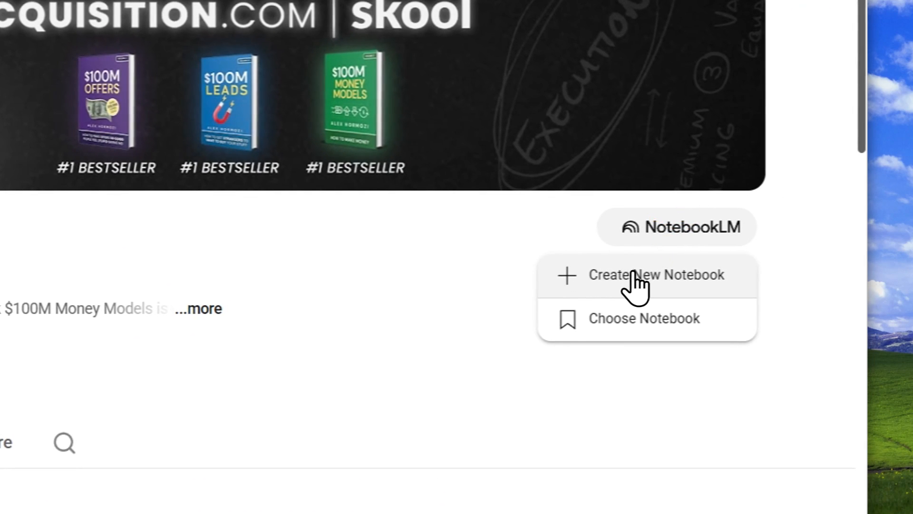
click(655, 274)
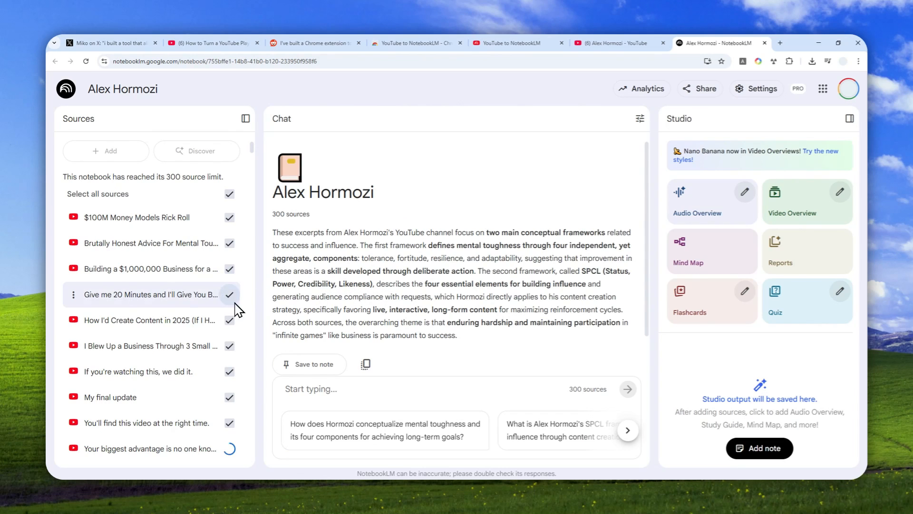
mouse_move(163, 345)
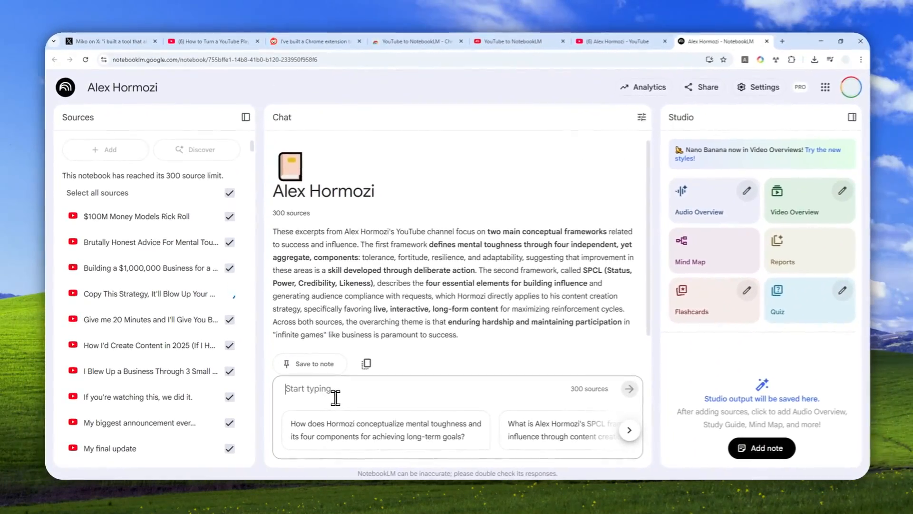
Send the chat question '3 most important things about marketing' to the notebook.
text(3 most i)
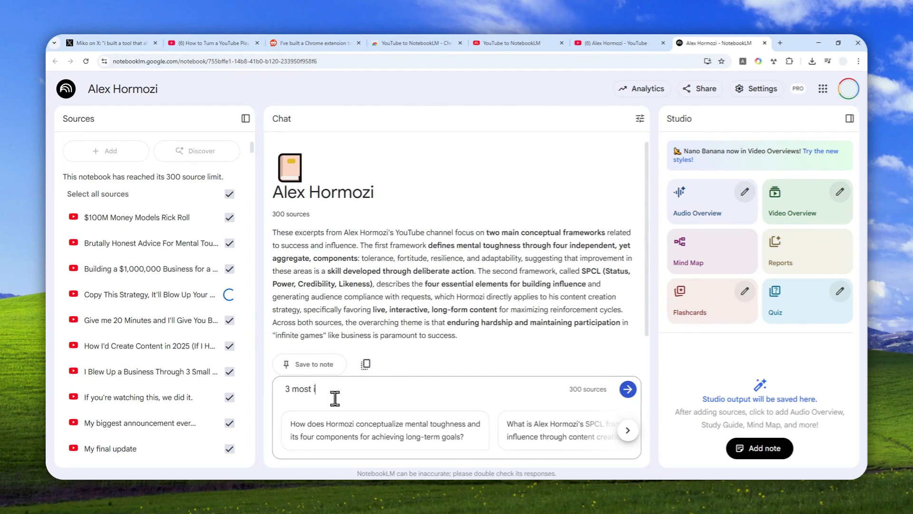
text(mportant)
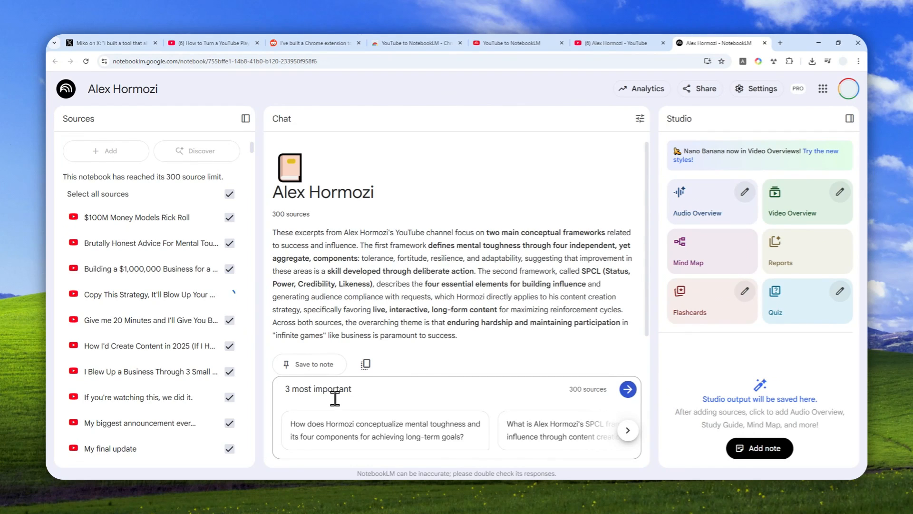
text(things)
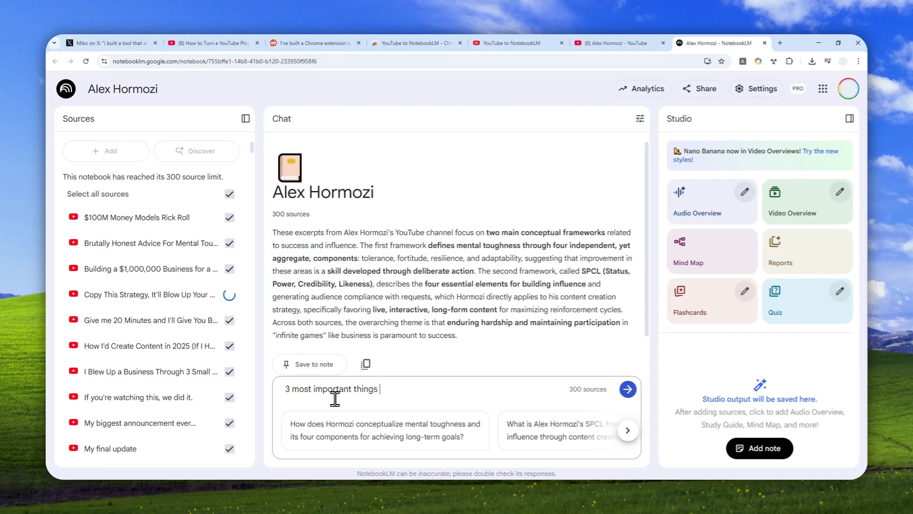
text(about marketing)
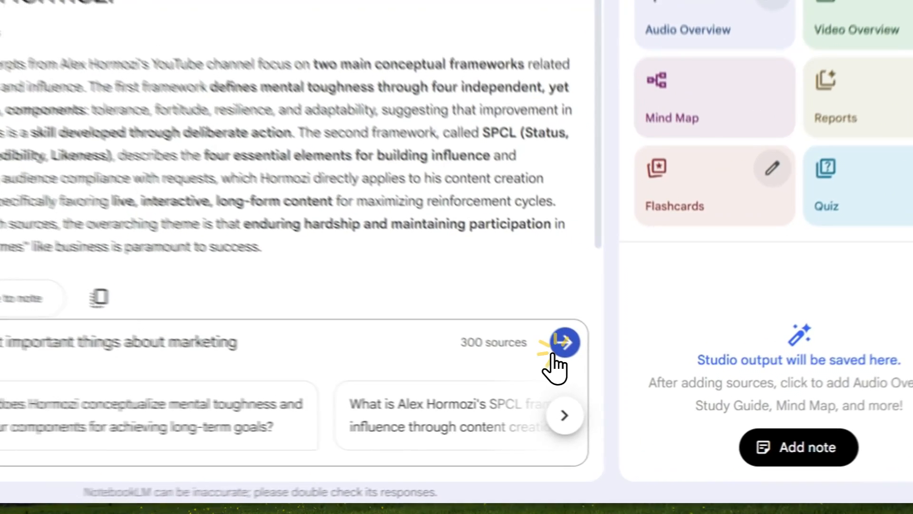
click(561, 342)
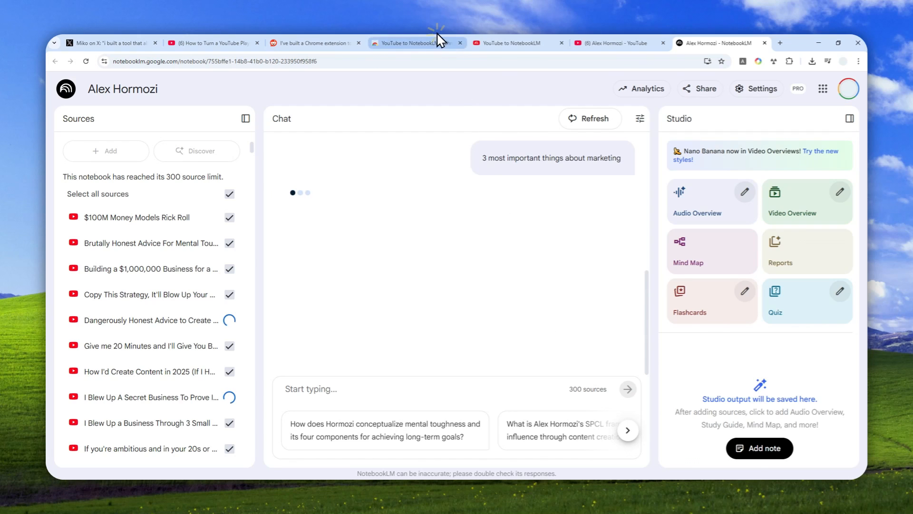
Revisit the extension's store page showing it installed, then return to the Alex Hormozi notebook.
click(416, 42)
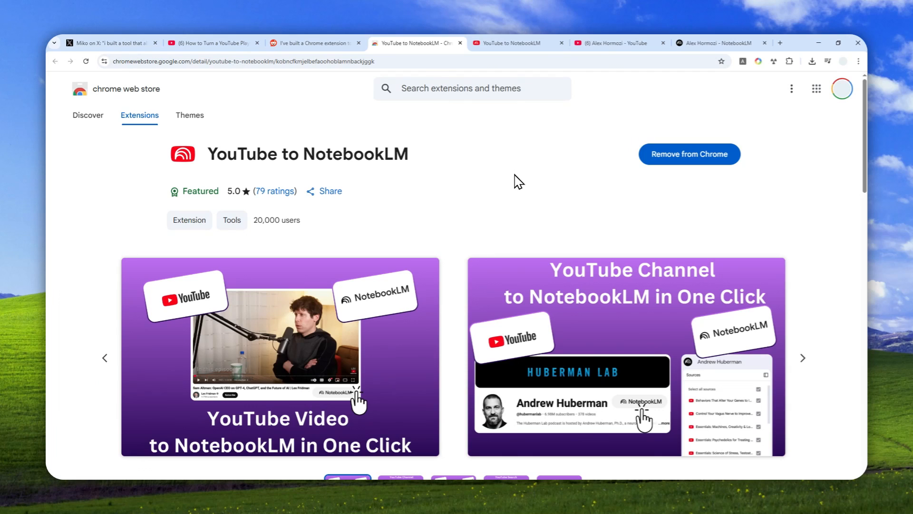
mouse_move(320, 156)
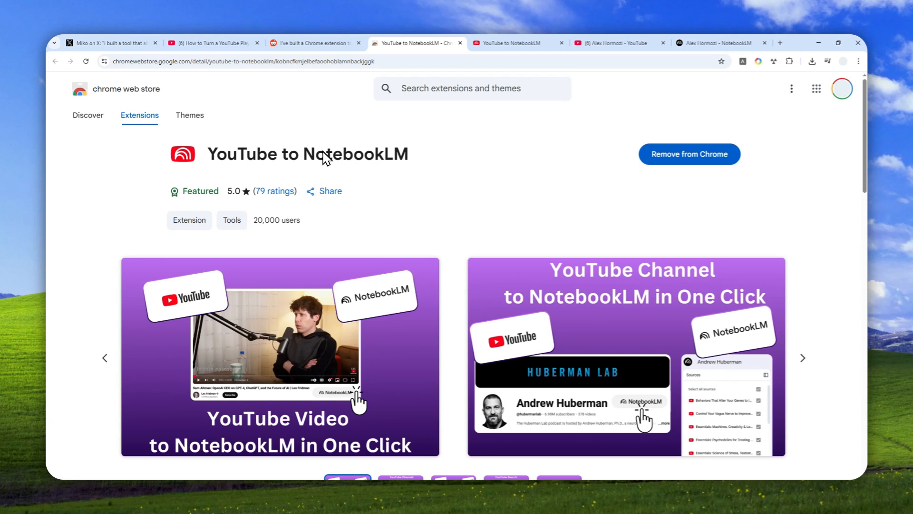
mouse_move(535, 126)
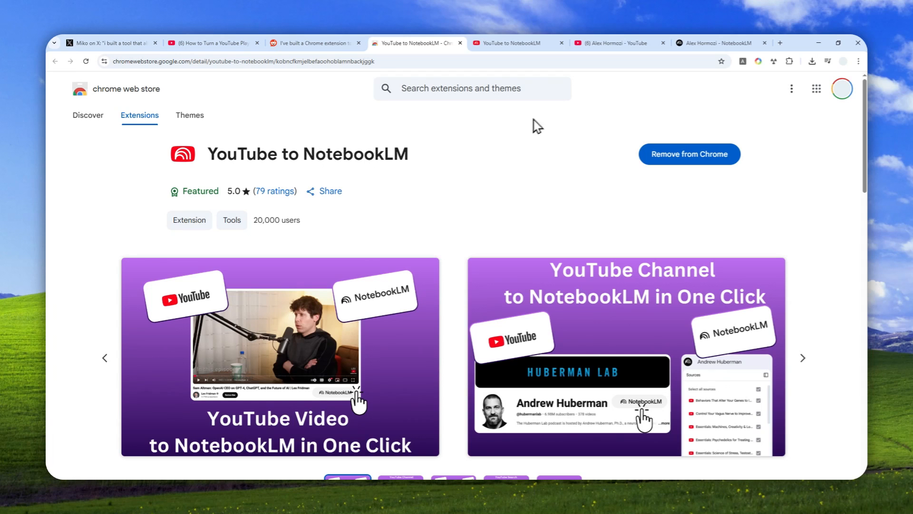
click(717, 42)
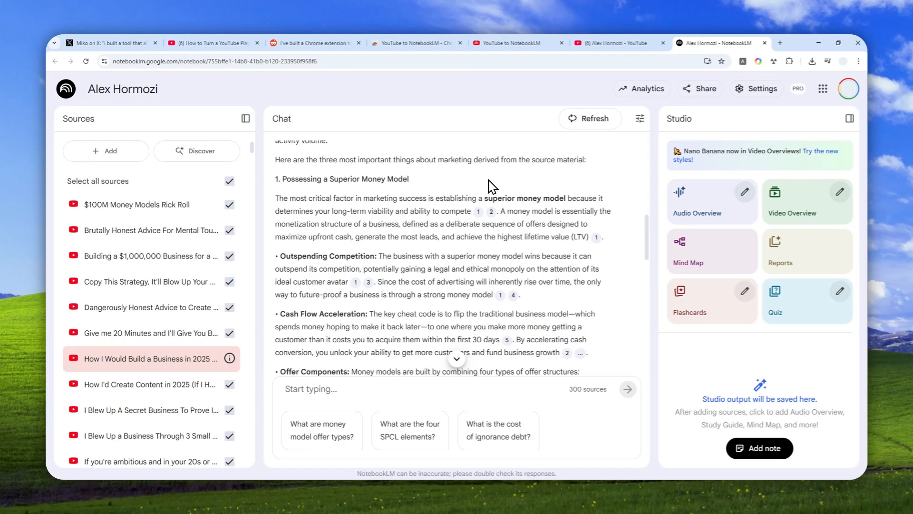
mouse_move(421, 195)
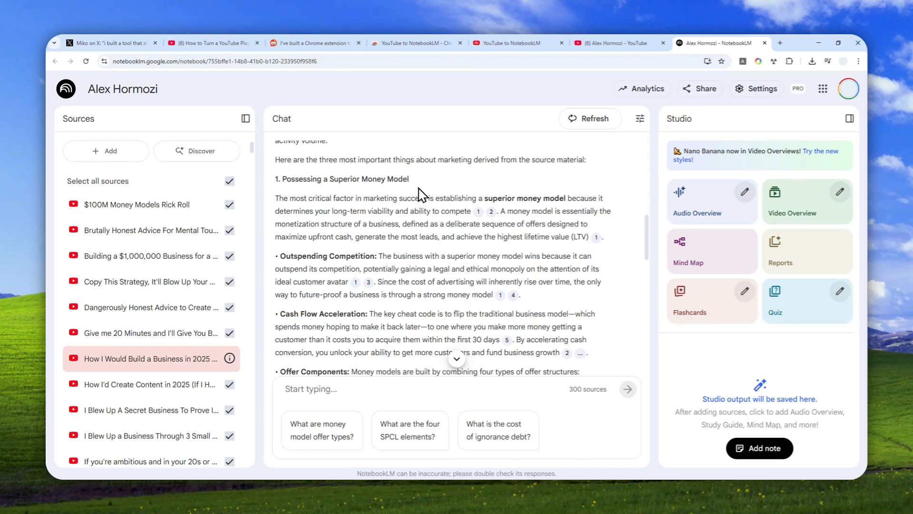
Scroll up through the notebook's answer beginning with a superior money model.
scroll(up, 3)
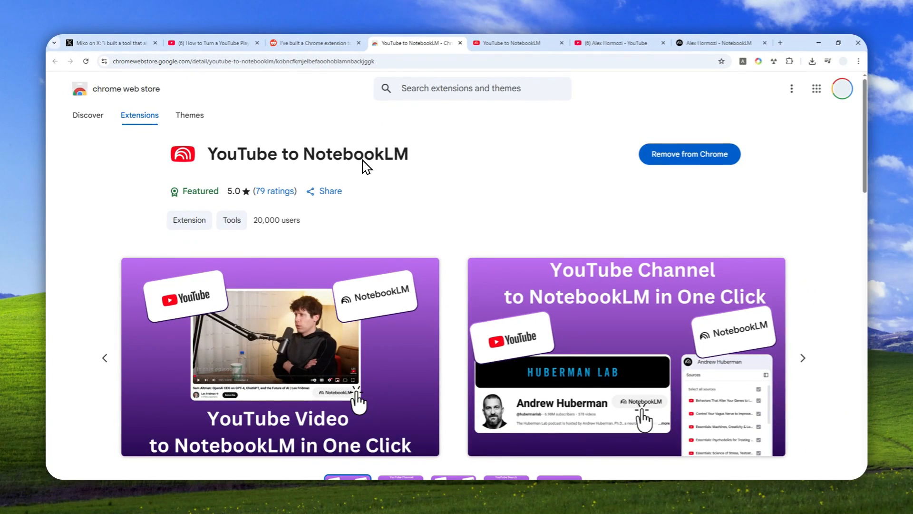
mouse_move(448, 192)
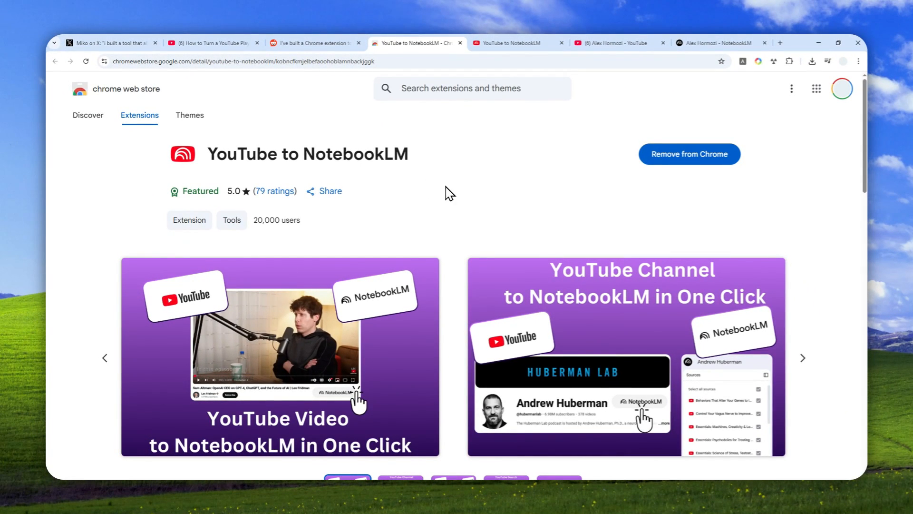